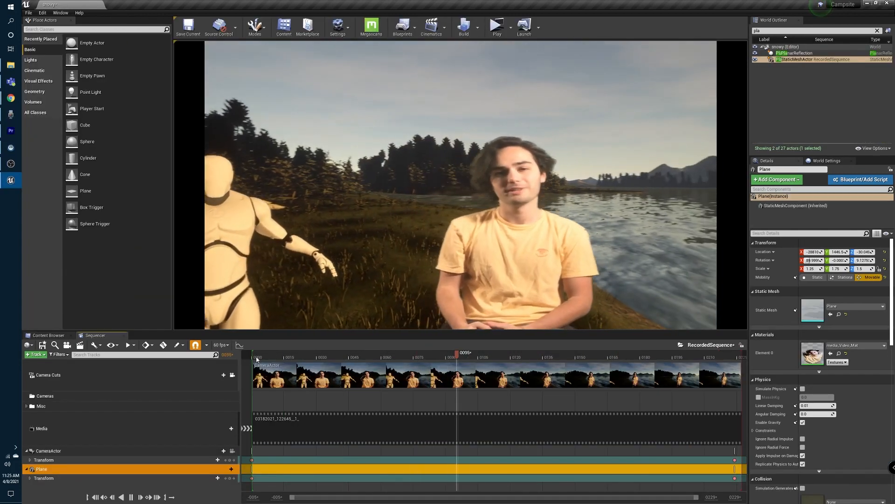
- Scrub the RecordedSequence so the video plane of the filmed person animates in the forest scene
{"action": "left_click_drag", "start_coordinate": [457, 357], "coordinate": [715, 357]}
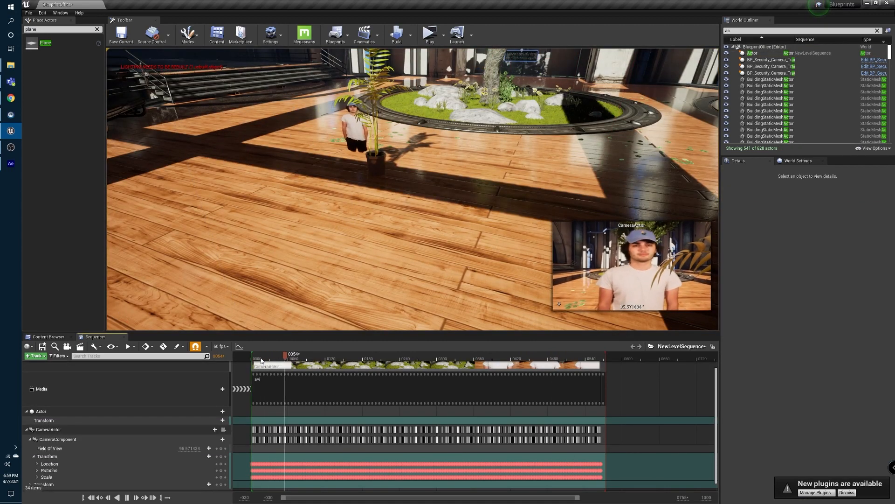
- Select the video plane in the BlueprintOffice atrium to check its placement beside the plant
{"action": "left_click", "coordinate": [358, 354]}
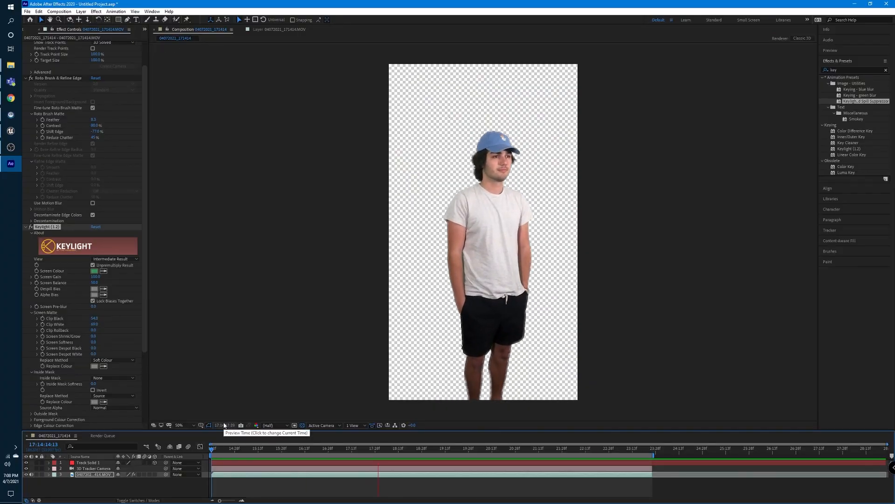
- Apply Keylight (1.2) to the footage layer so the person is isolated on a transparent background
{"action": "left_click", "coordinate": [512, 457]}
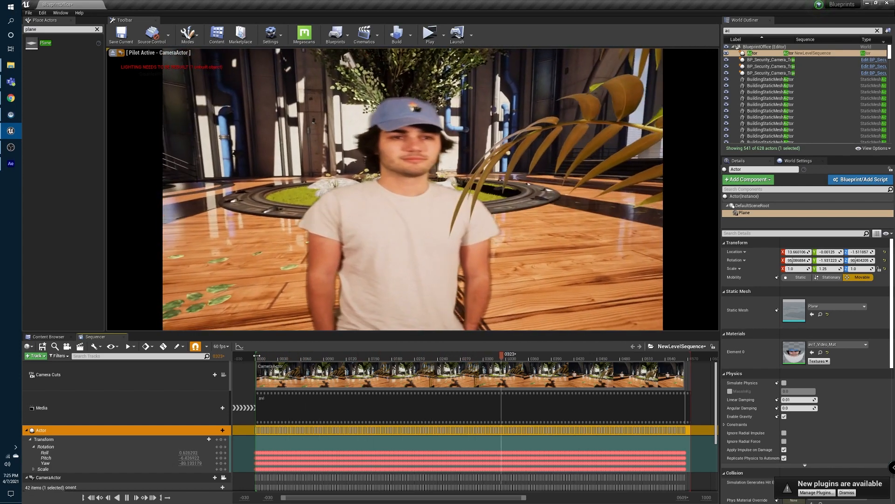
- Pilot the CameraActor across the viewport to frame the video plane in front of the planter
{"action": "left_click_drag", "start_coordinate": [507, 355], "coordinate": [599, 354]}
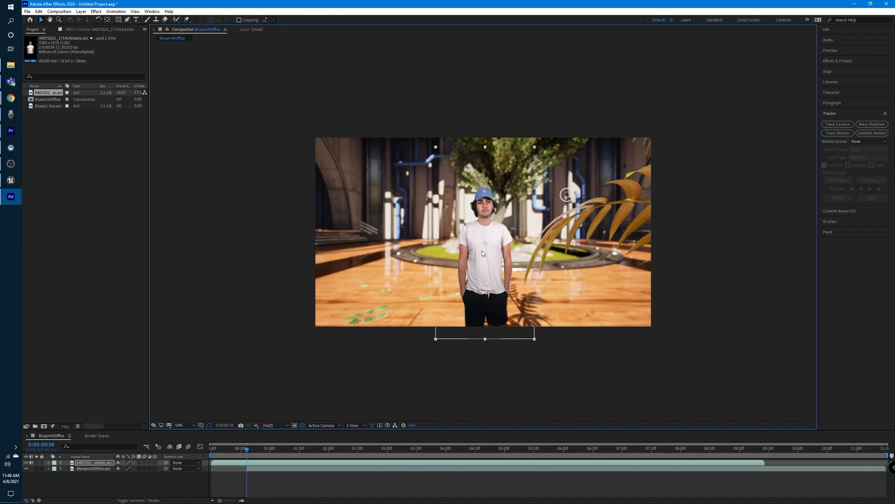
- Layer the keyed person above the imported BlueprintOffice render in one composition
{"action": "left_click", "coordinate": [246, 450]}
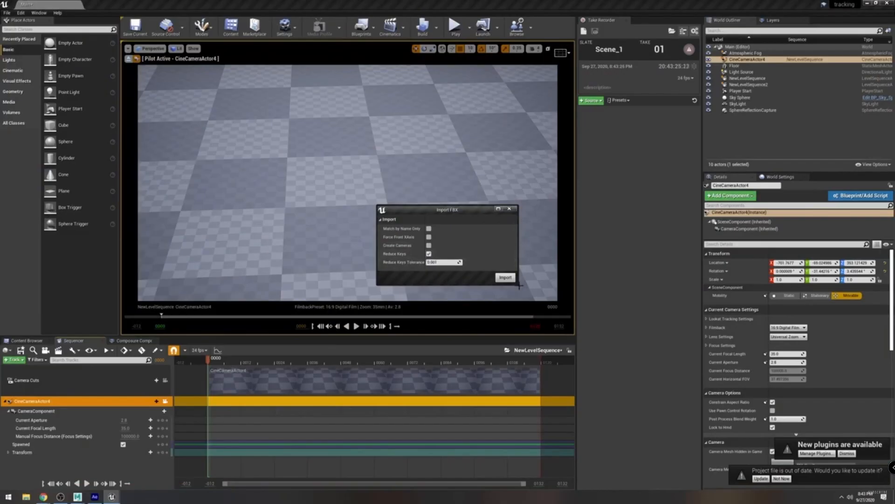
{"action": "left_click", "coordinate": [504, 277]}
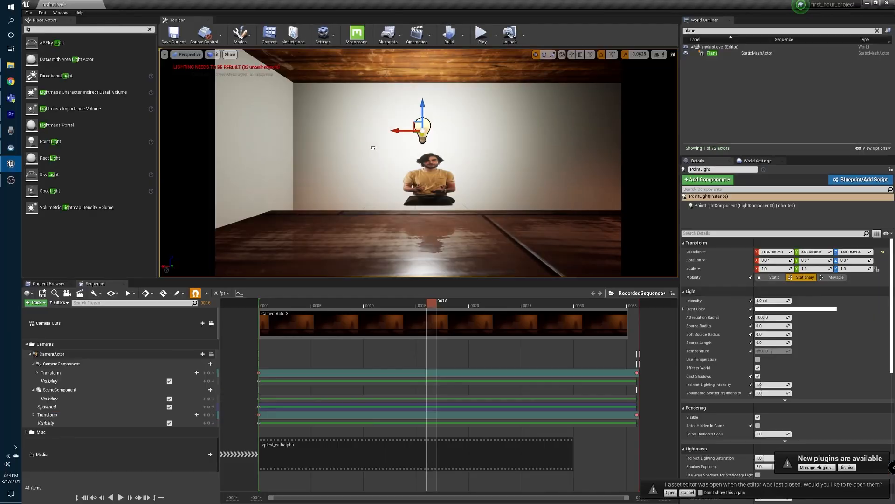
- Move the PointLight with its gizmo so it sits lower, beside the seated person's video plane
{"action": "left_click_drag", "start_coordinate": [422, 128], "coordinate": [376, 105]}
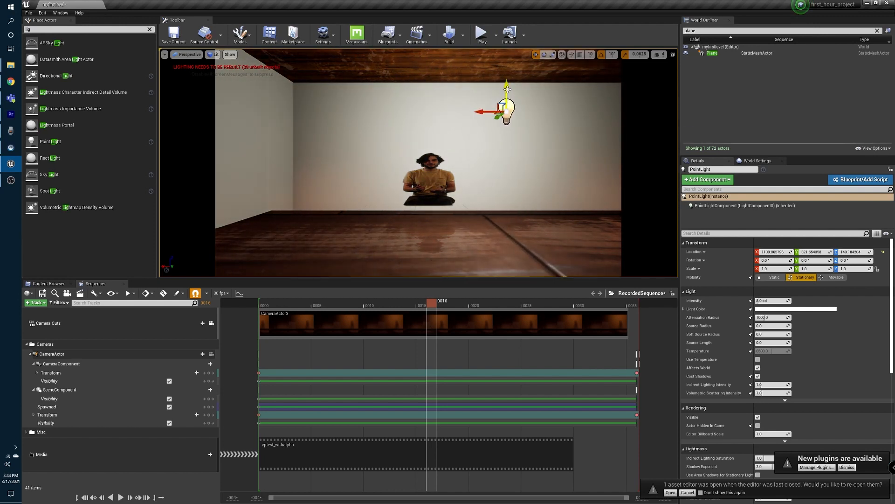
{"action": "left_click_drag", "start_coordinate": [505, 106], "coordinate": [371, 174]}
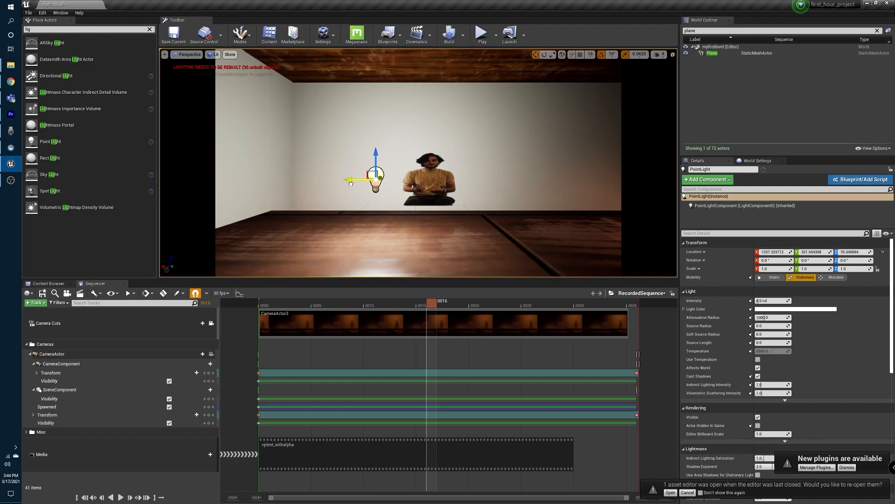